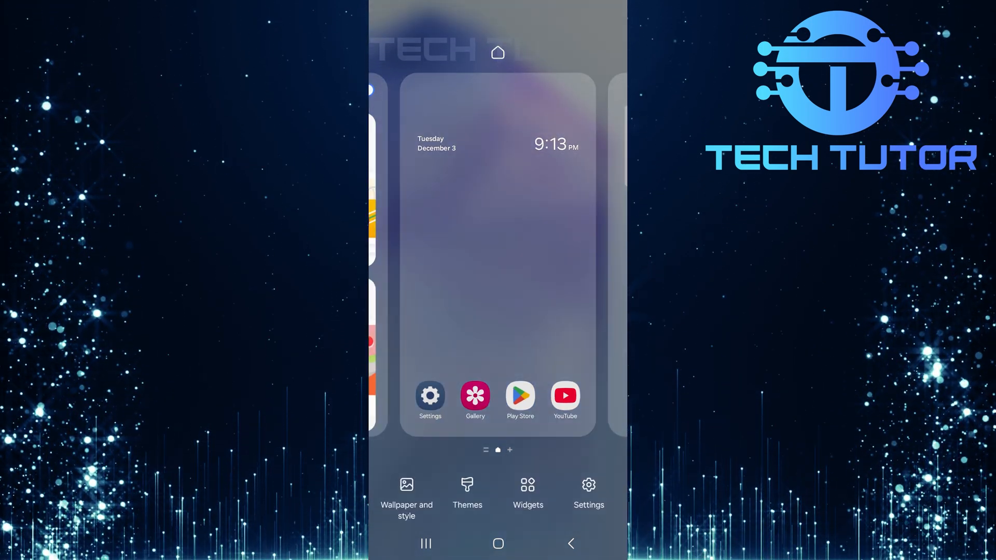
# Open the Widgets list from home screen edit mode
pyautogui.click(527, 485)
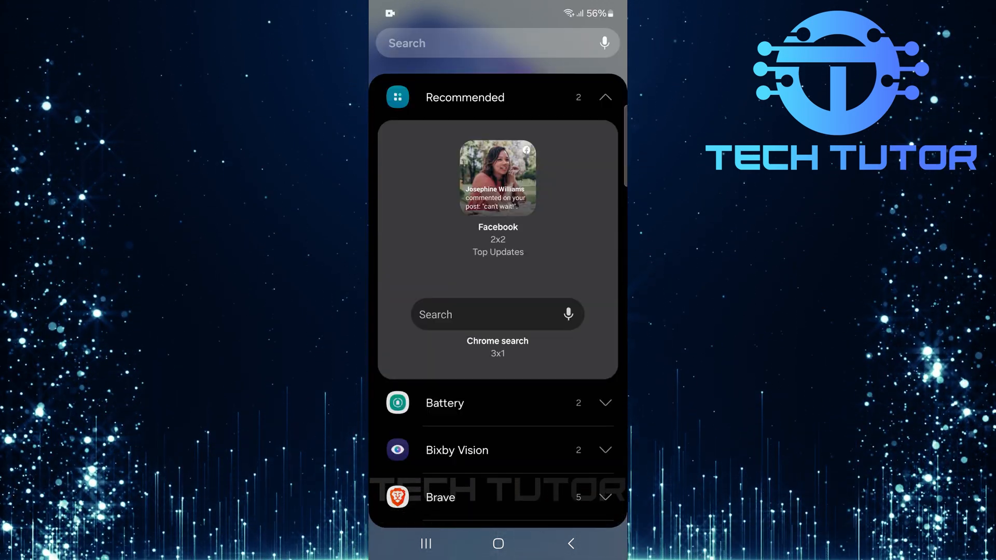
# Expand the Google entry to show Song Search and At a Glance widgets
pyautogui.scroll(-3)
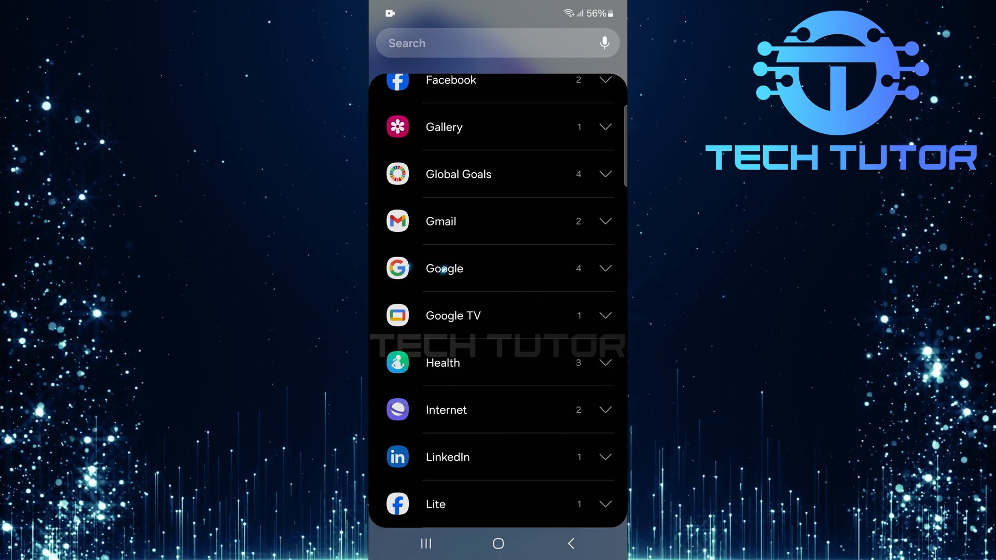
pyautogui.click(444, 268)
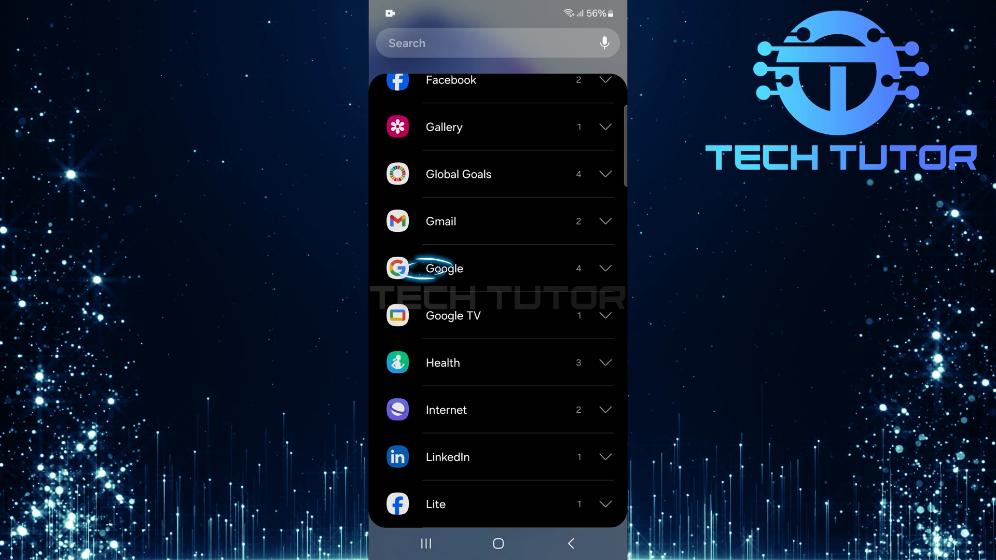
pyautogui.click(442, 268)
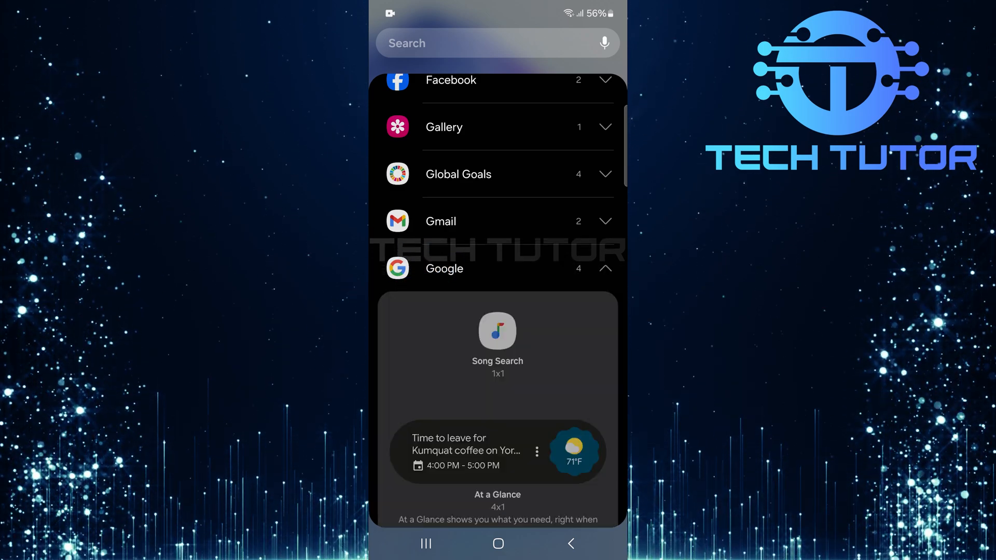
# Add the Google search bar widget below the clock and select it for resizing
pyautogui.scroll(-3)
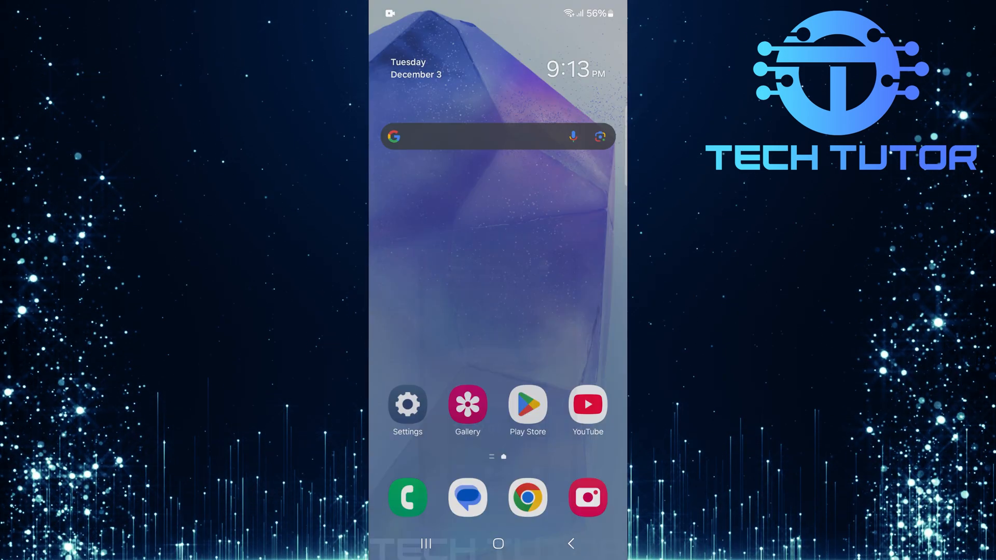
pyautogui.click(498, 136)
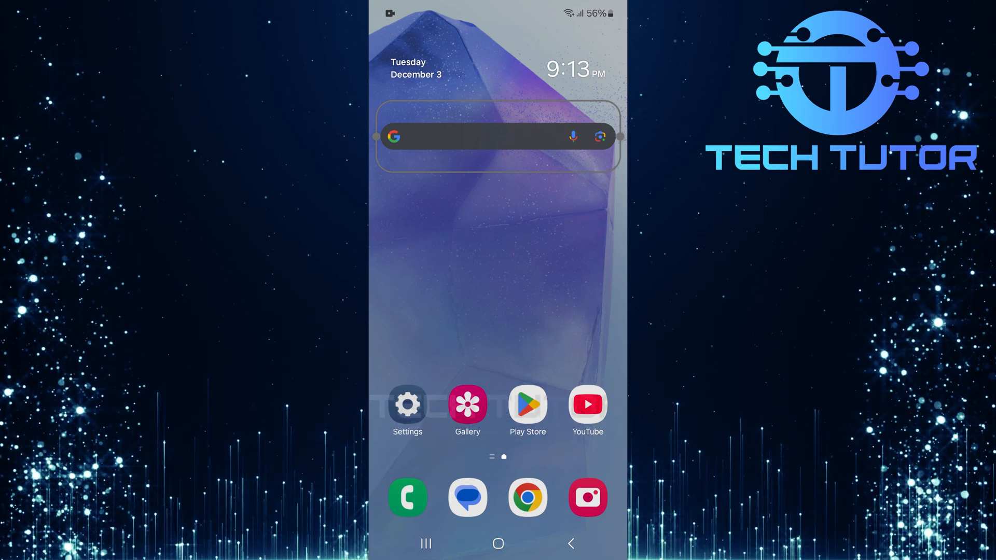
pyautogui.moveTo(621, 136); pyautogui.dragTo(452, 159)
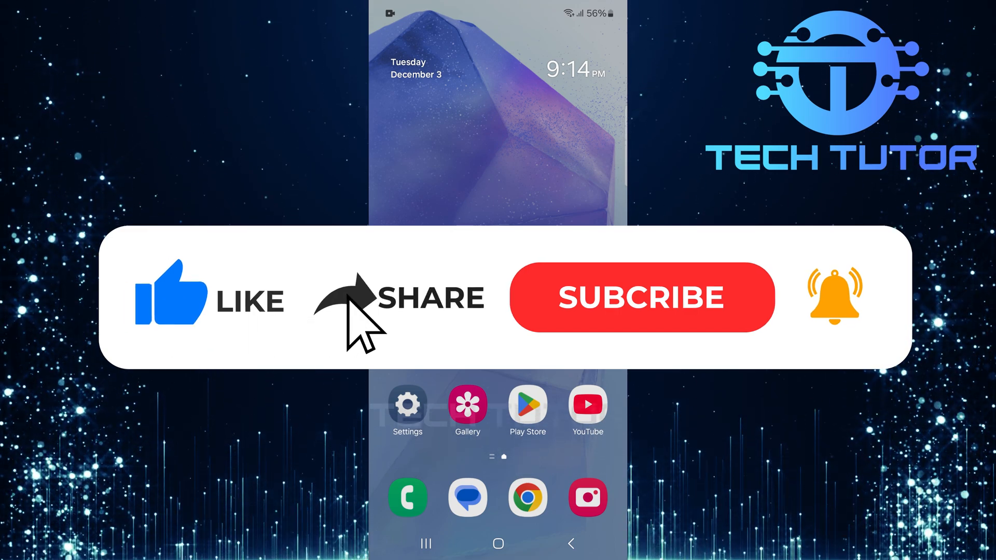
pyautogui.click(641, 297)
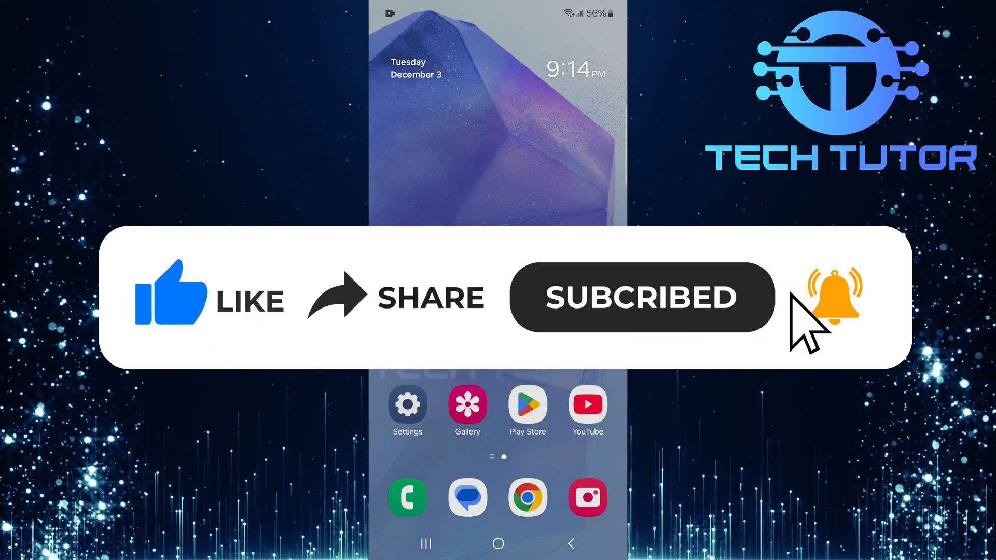